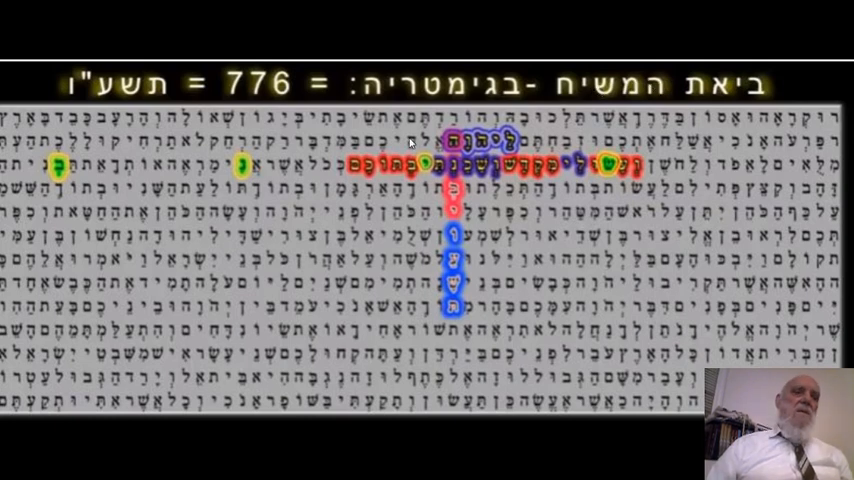
{"action": "mouse_move", "coordinate": [177, 130]}
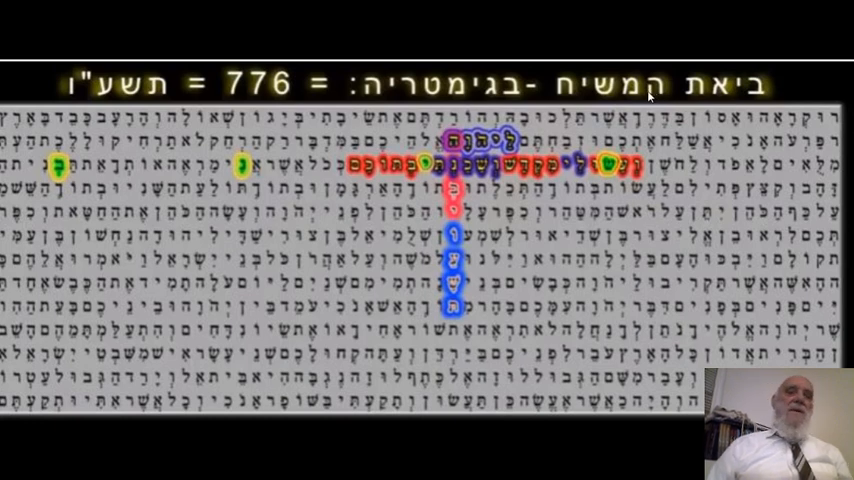
{"action": "mouse_move", "coordinate": [468, 291]}
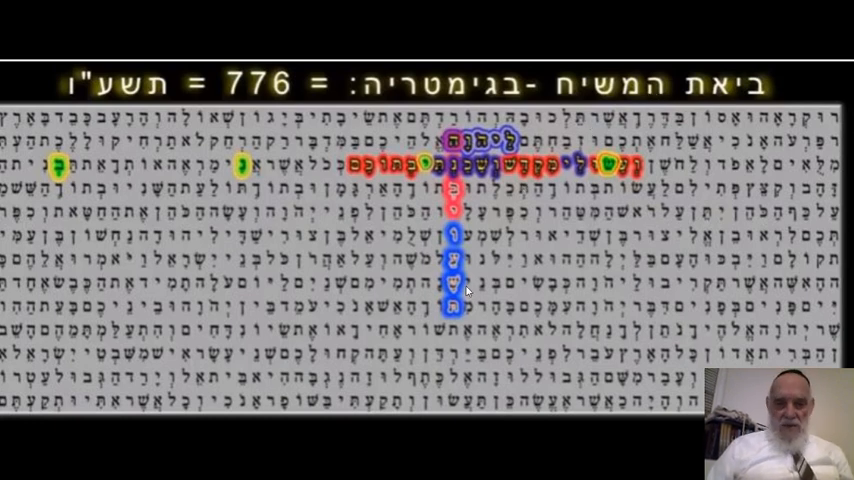
{"action": "mouse_move", "coordinate": [448, 314]}
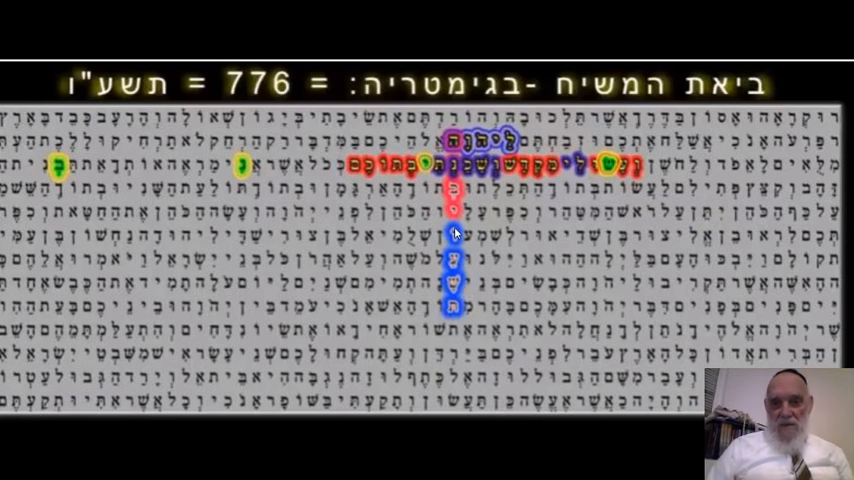
{"action": "mouse_move", "coordinate": [453, 270]}
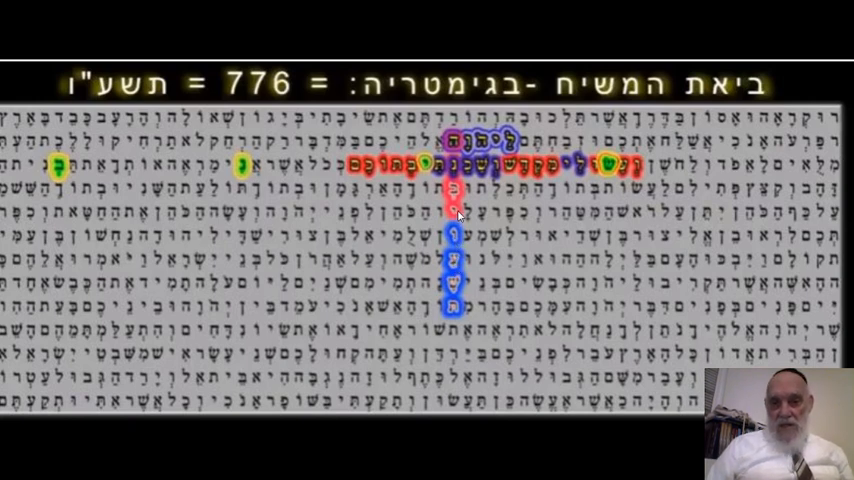
{"action": "mouse_move", "coordinate": [476, 175]}
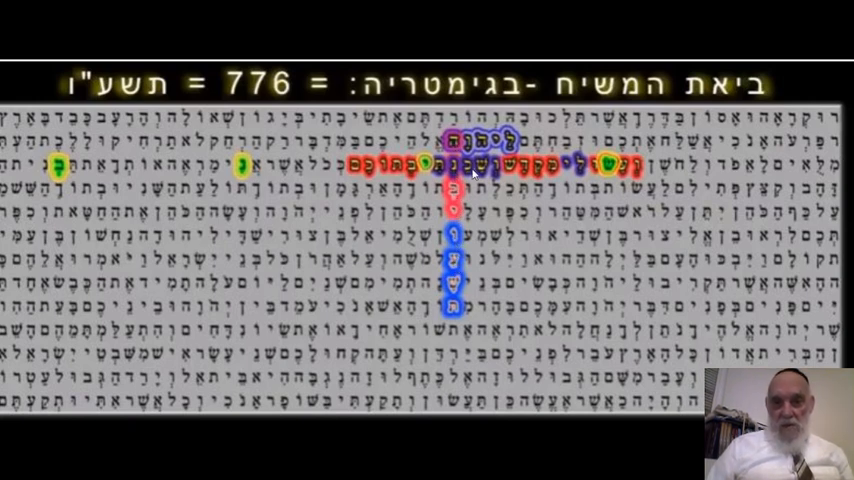
{"action": "mouse_move", "coordinate": [520, 172]}
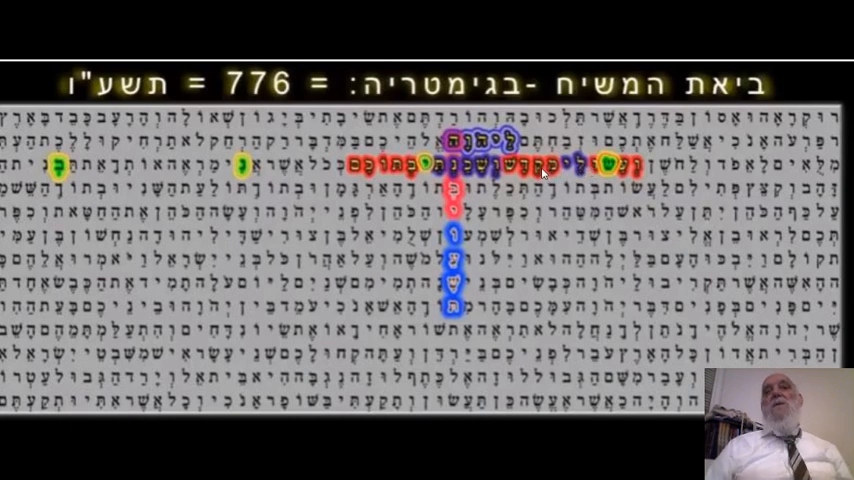
{"action": "mouse_move", "coordinate": [479, 183]}
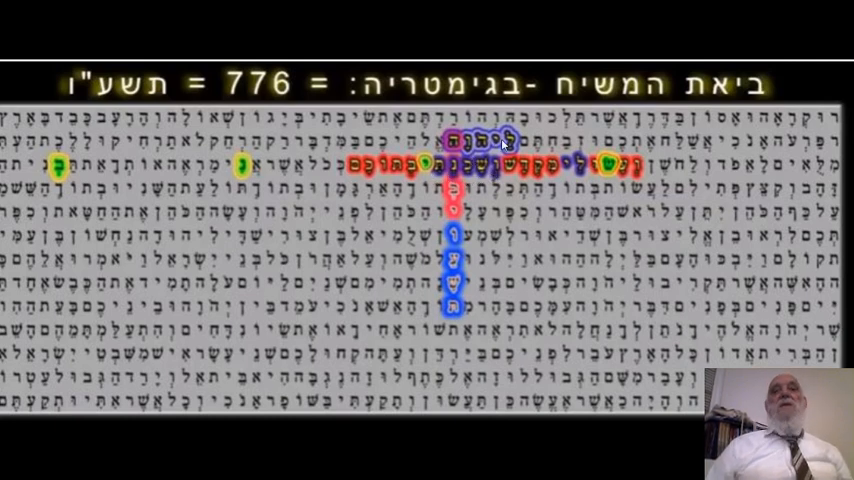
{"action": "mouse_move", "coordinate": [467, 200]}
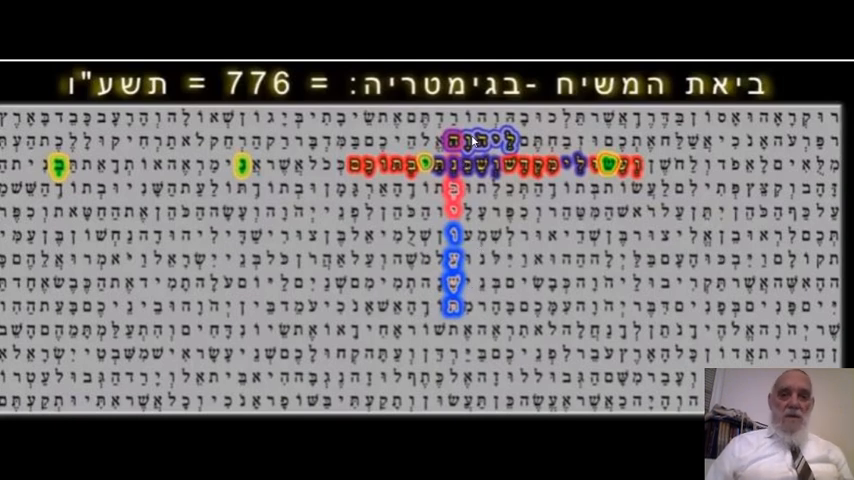
{"action": "mouse_move", "coordinate": [452, 310]}
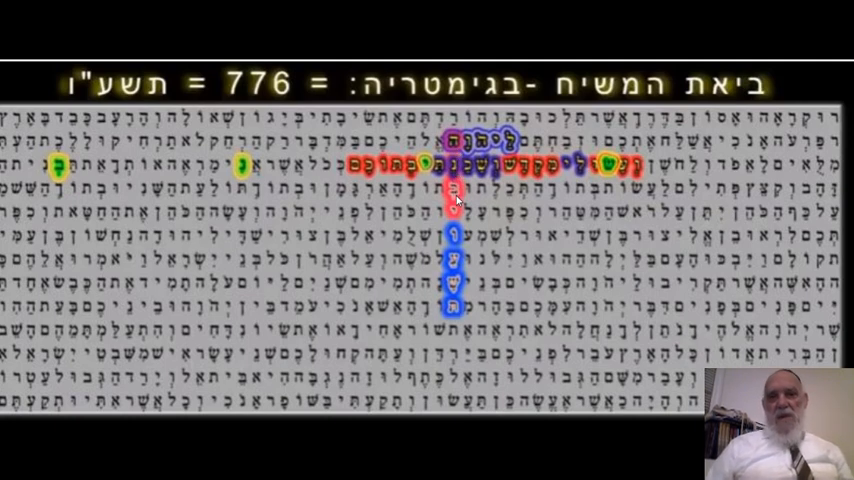
{"action": "mouse_move", "coordinate": [418, 242]}
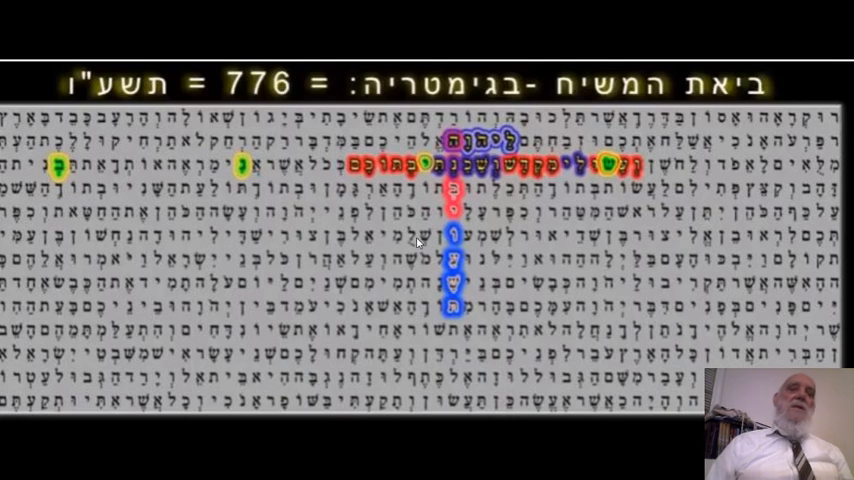
{"action": "mouse_move", "coordinate": [132, 187]}
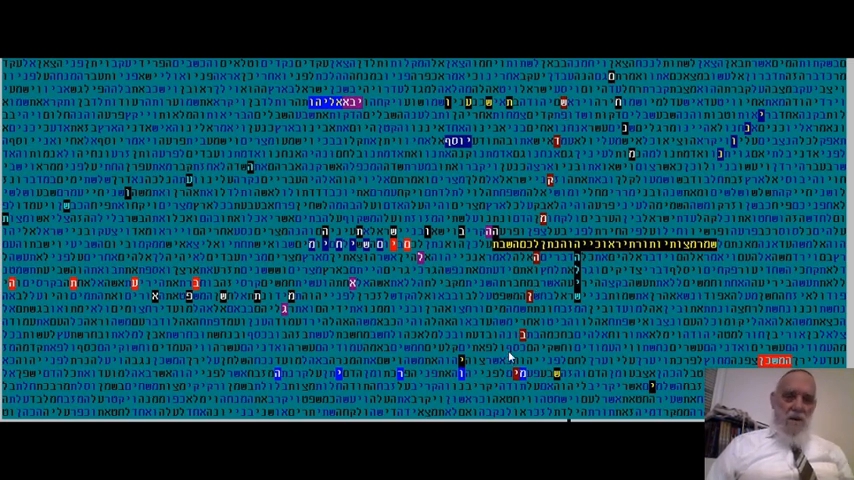
{"action": "mouse_move", "coordinate": [543, 183]}
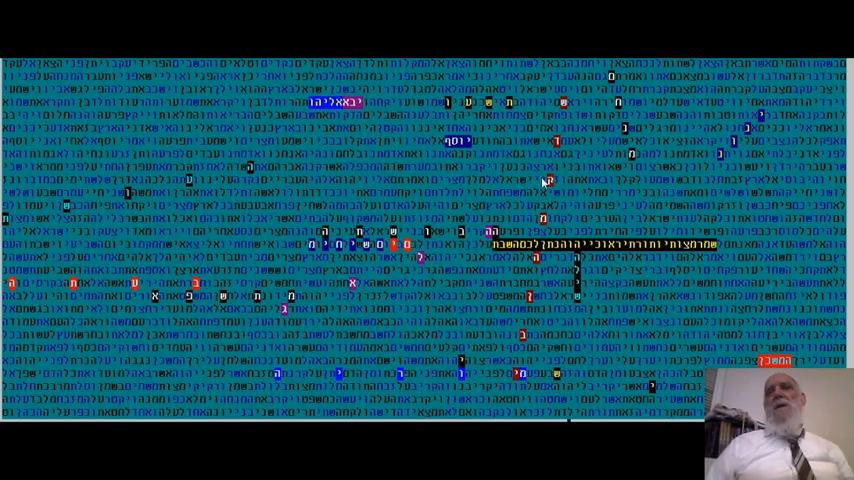
{"action": "mouse_move", "coordinate": [555, 160]}
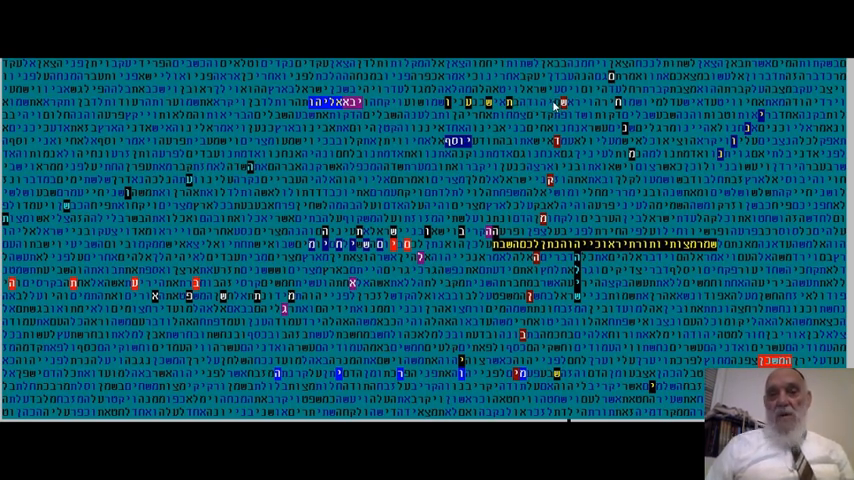
{"action": "mouse_move", "coordinate": [325, 255]}
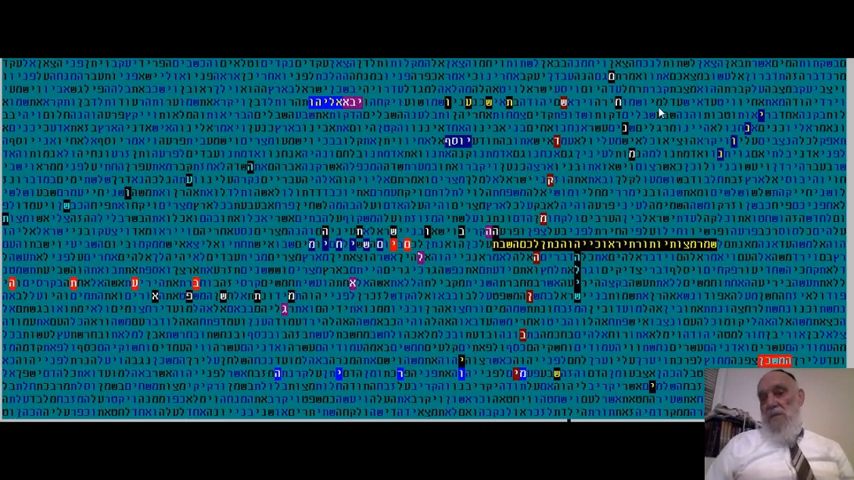
{"action": "mouse_move", "coordinate": [688, 132]}
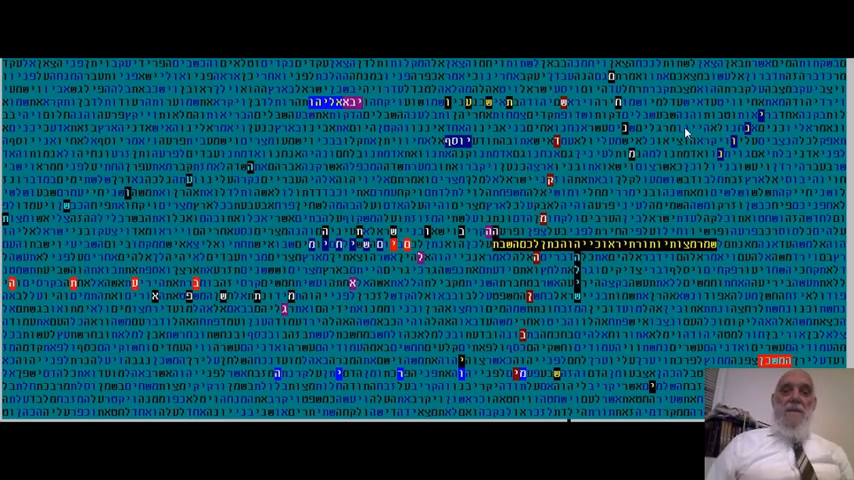
{"action": "mouse_move", "coordinate": [663, 176]}
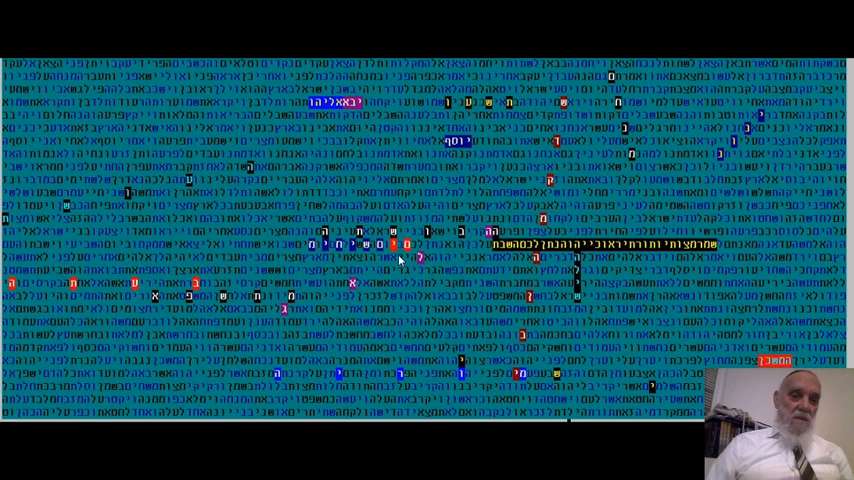
{"action": "mouse_move", "coordinate": [473, 234]}
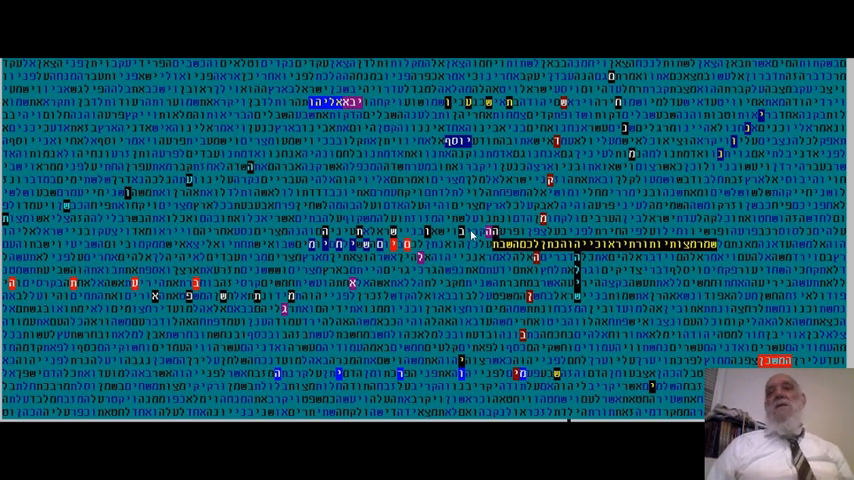
{"action": "mouse_move", "coordinate": [615, 217]}
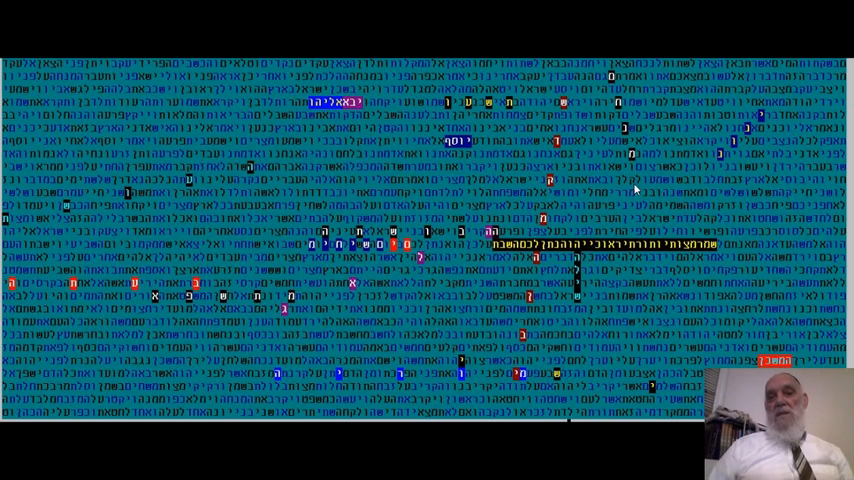
{"action": "mouse_move", "coordinate": [549, 209]}
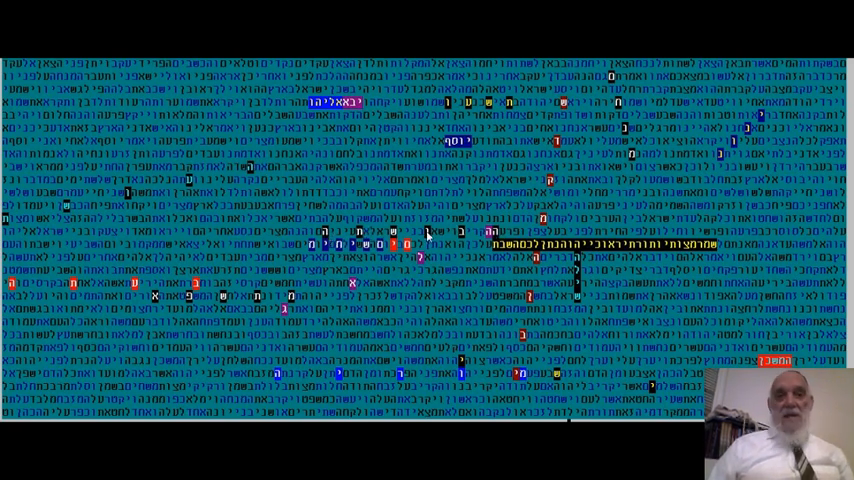
{"action": "mouse_move", "coordinate": [390, 230]}
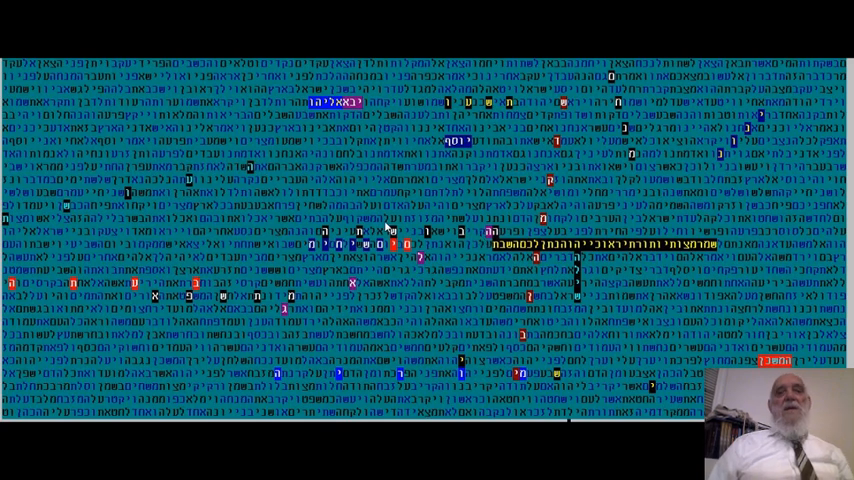
{"action": "mouse_move", "coordinate": [470, 238]}
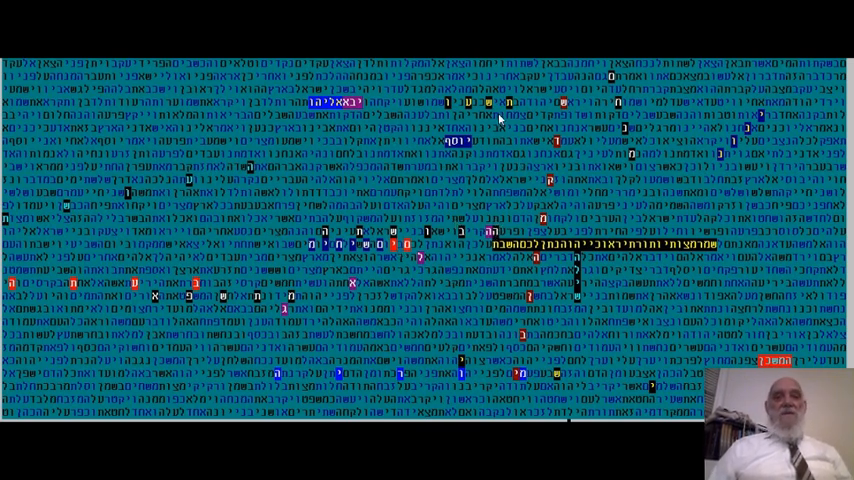
{"action": "mouse_move", "coordinate": [583, 97]}
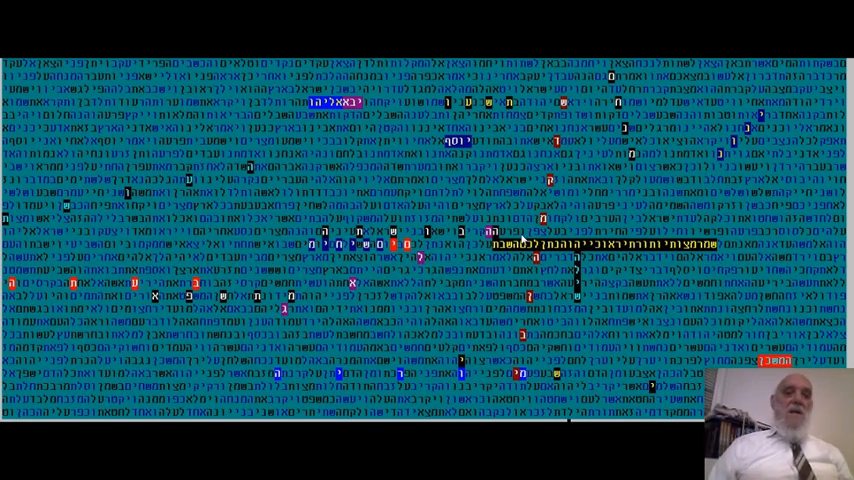
{"action": "mouse_move", "coordinate": [533, 174]}
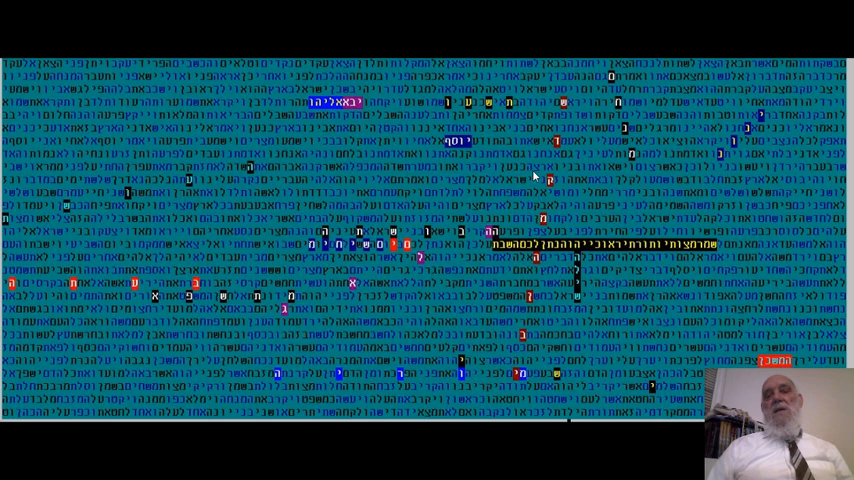
{"action": "mouse_move", "coordinate": [493, 214]}
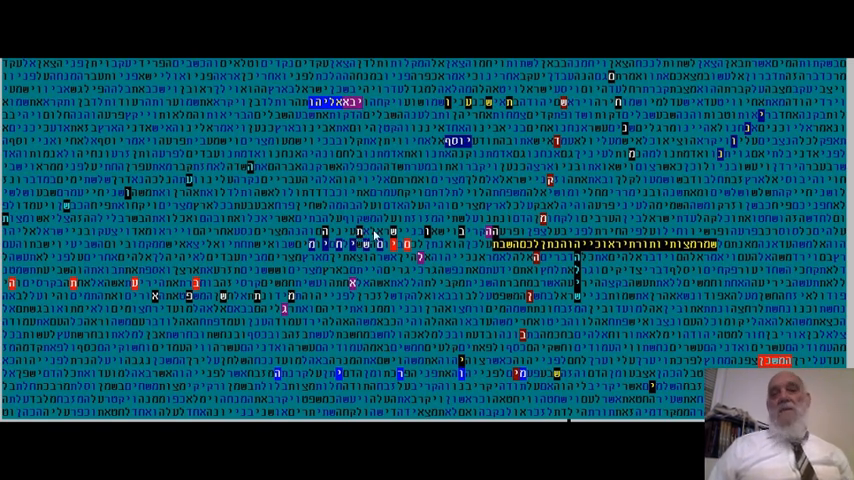
{"action": "mouse_move", "coordinate": [593, 210]}
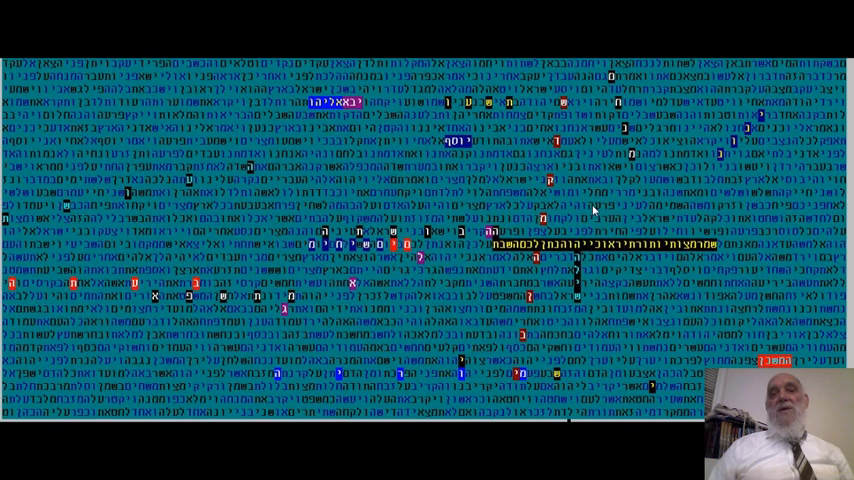
{"action": "mouse_move", "coordinate": [469, 265]}
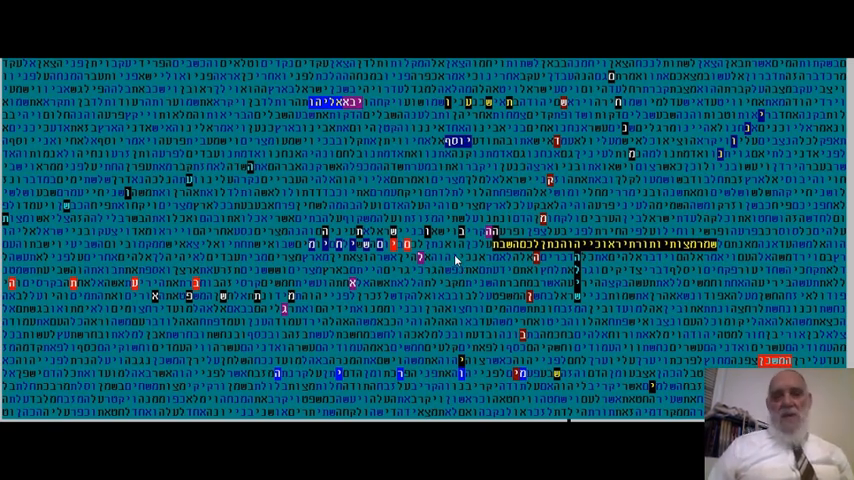
{"action": "mouse_move", "coordinate": [451, 280]}
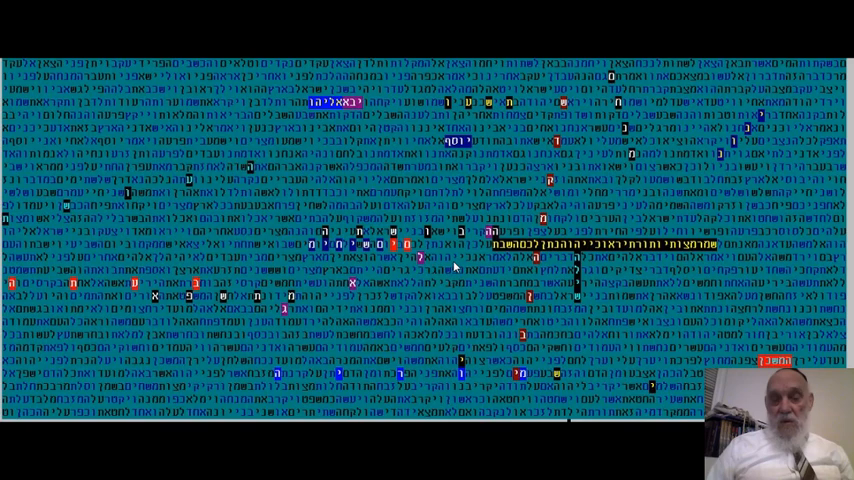
{"action": "mouse_move", "coordinate": [498, 301]}
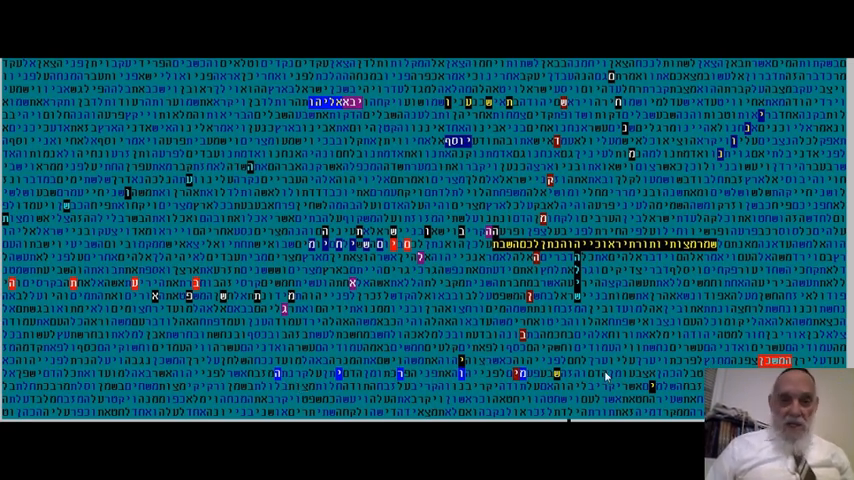
{"action": "mouse_move", "coordinate": [395, 338]}
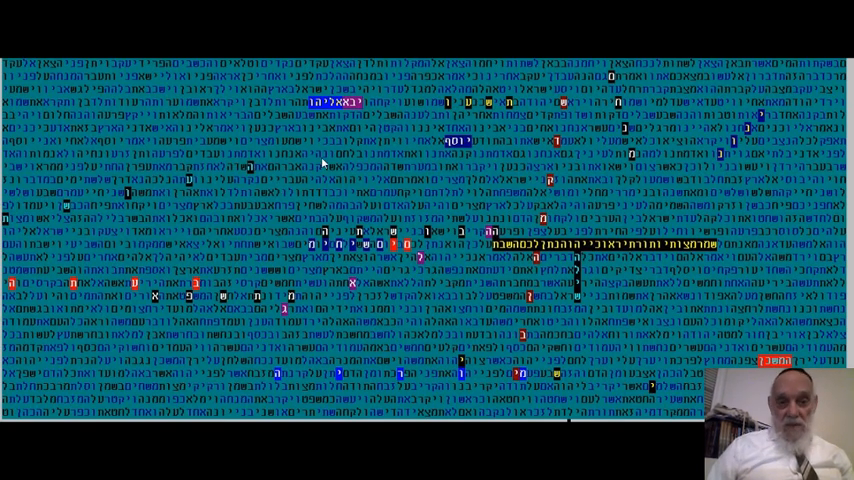
{"action": "mouse_move", "coordinate": [338, 161]}
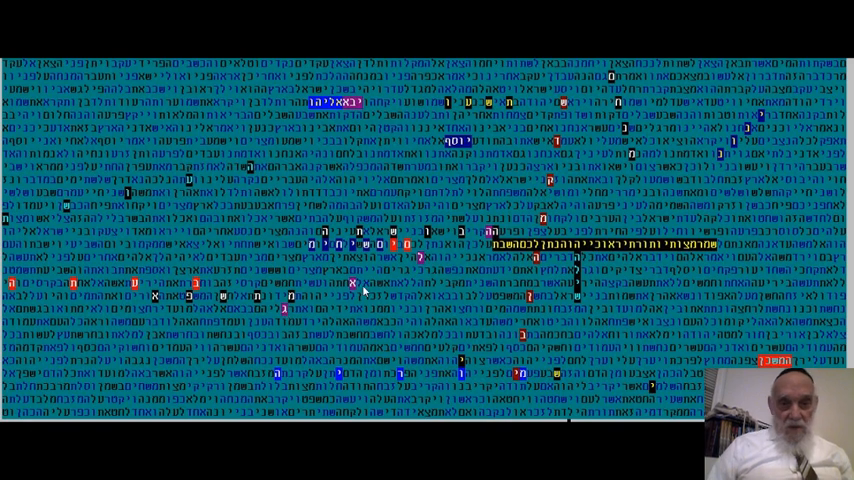
{"action": "mouse_move", "coordinate": [410, 183]}
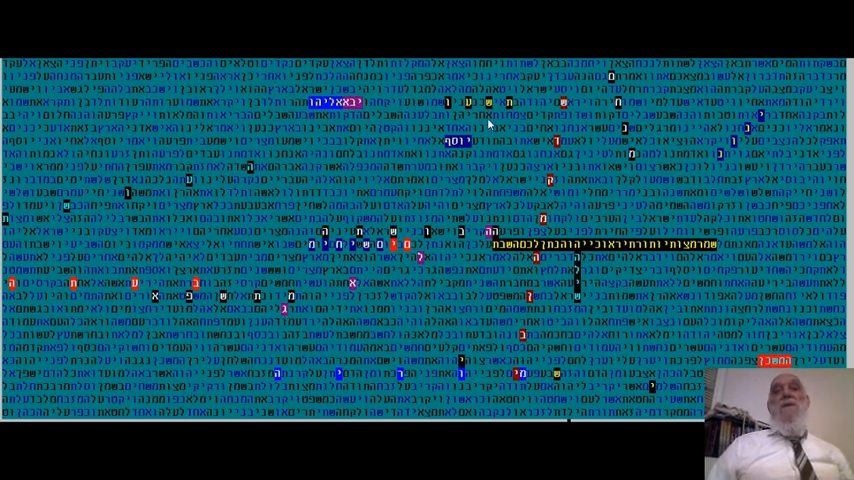
{"action": "mouse_move", "coordinate": [450, 118]}
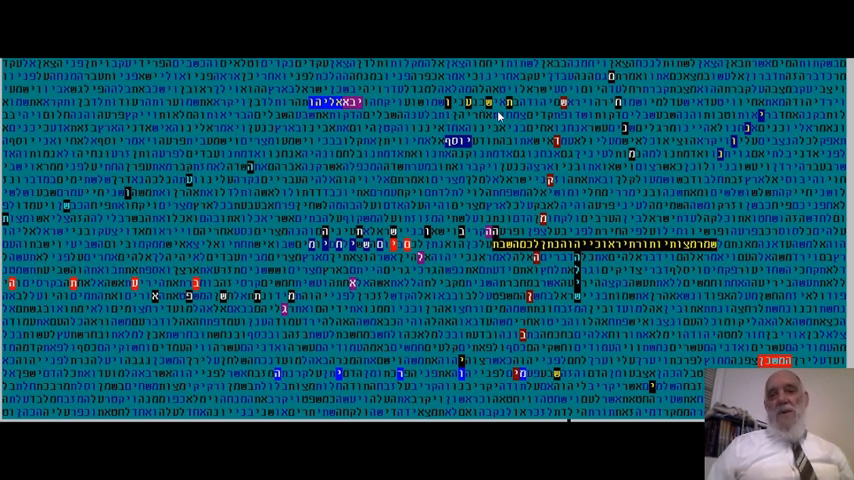
{"action": "mouse_move", "coordinate": [451, 107]}
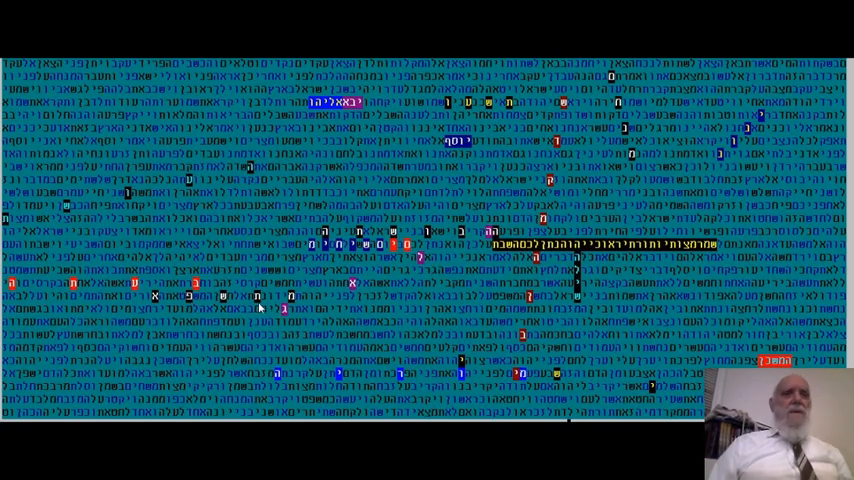
{"action": "mouse_move", "coordinate": [173, 313]}
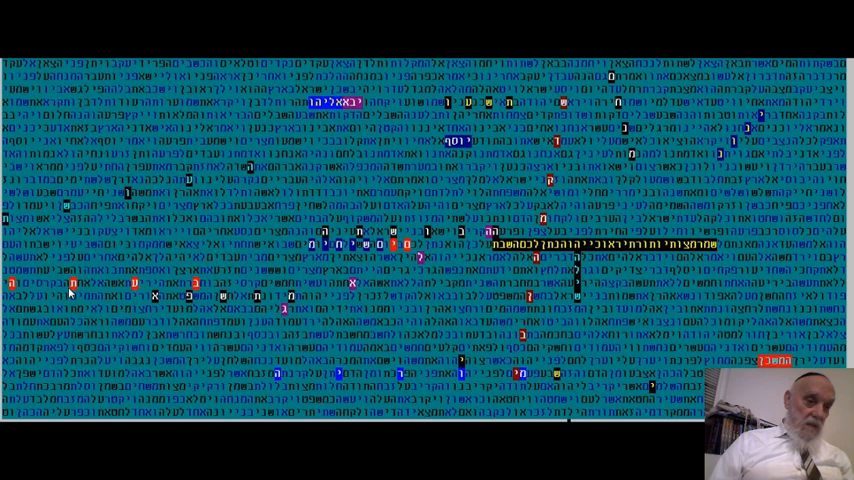
{"action": "mouse_move", "coordinate": [183, 282]}
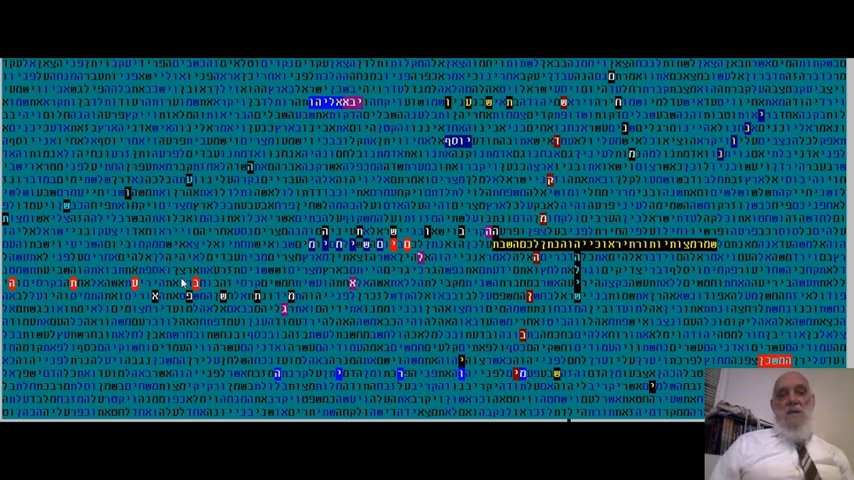
{"action": "mouse_move", "coordinate": [148, 291]}
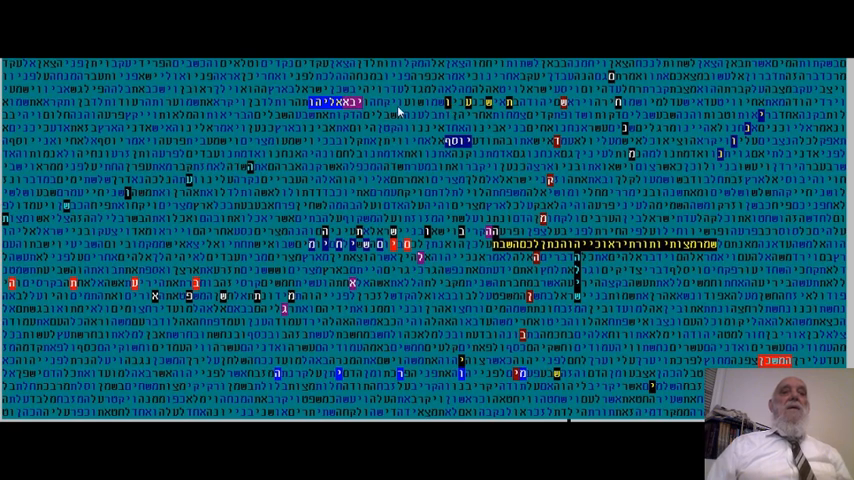
{"action": "mouse_move", "coordinate": [370, 120]}
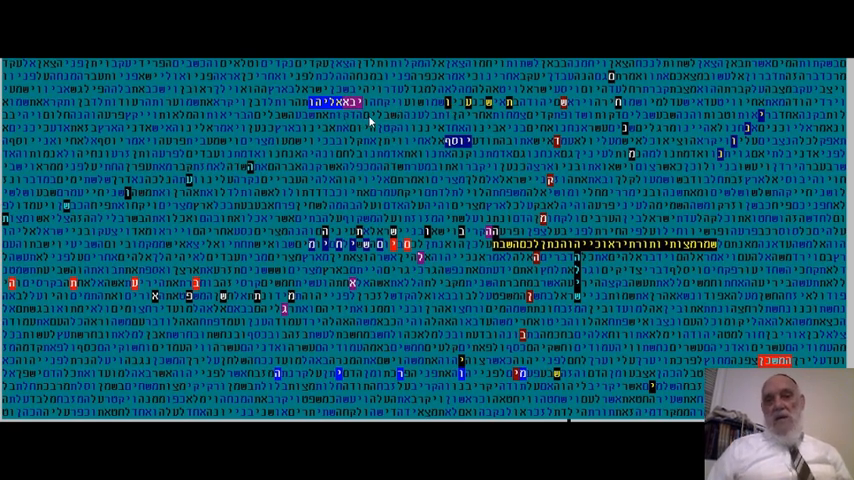
{"action": "mouse_move", "coordinate": [385, 128]}
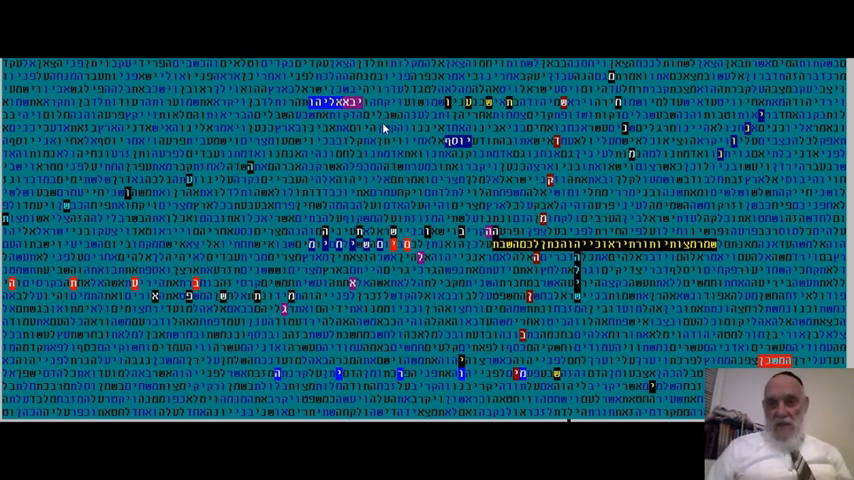
{"action": "mouse_move", "coordinate": [327, 237]}
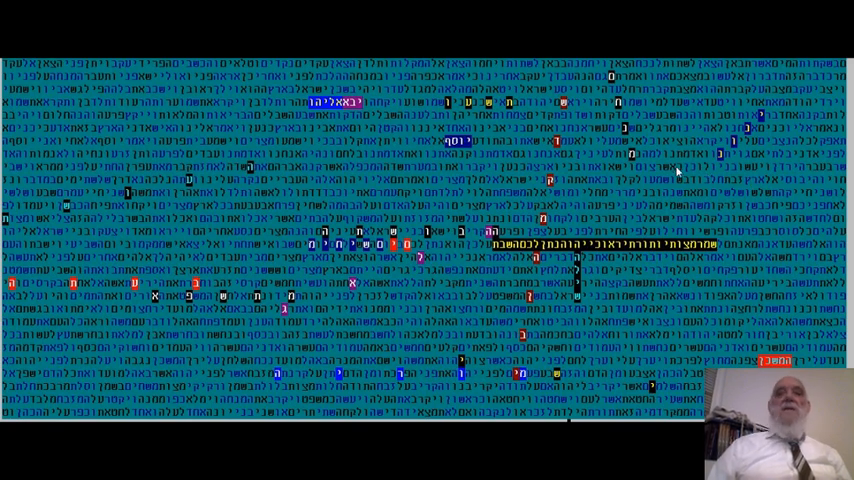
{"action": "mouse_move", "coordinate": [483, 231]}
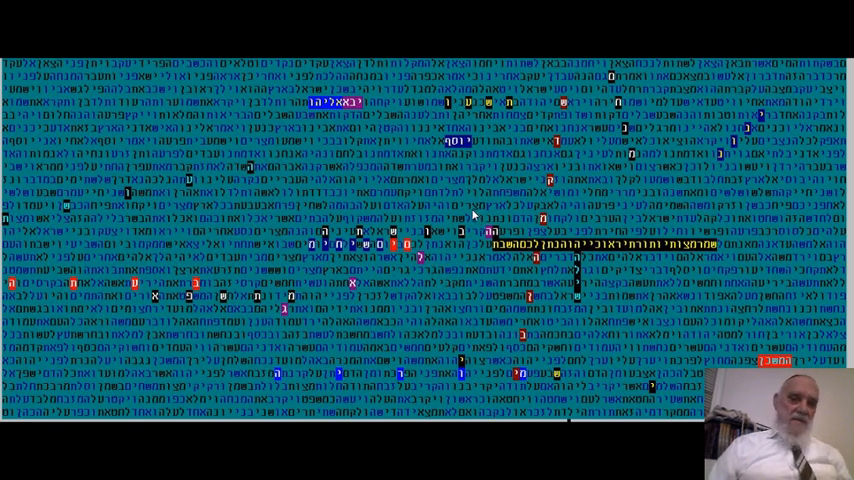
{"action": "mouse_move", "coordinate": [493, 201]}
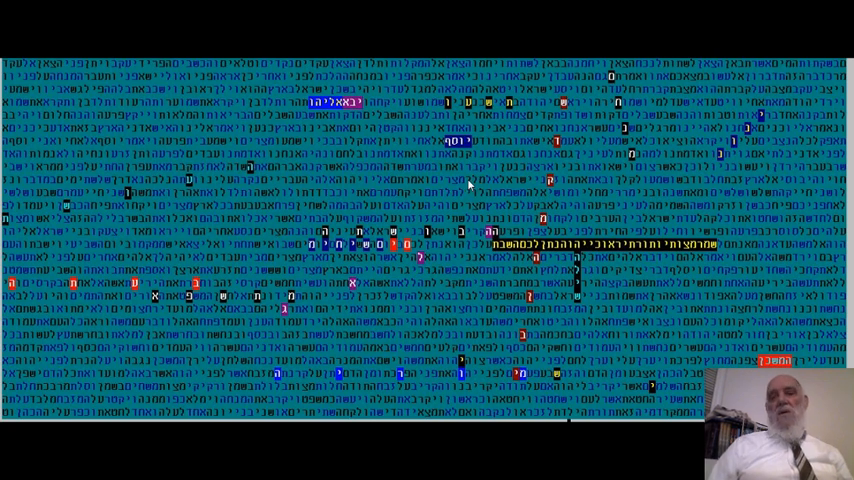
{"action": "mouse_move", "coordinate": [500, 177]}
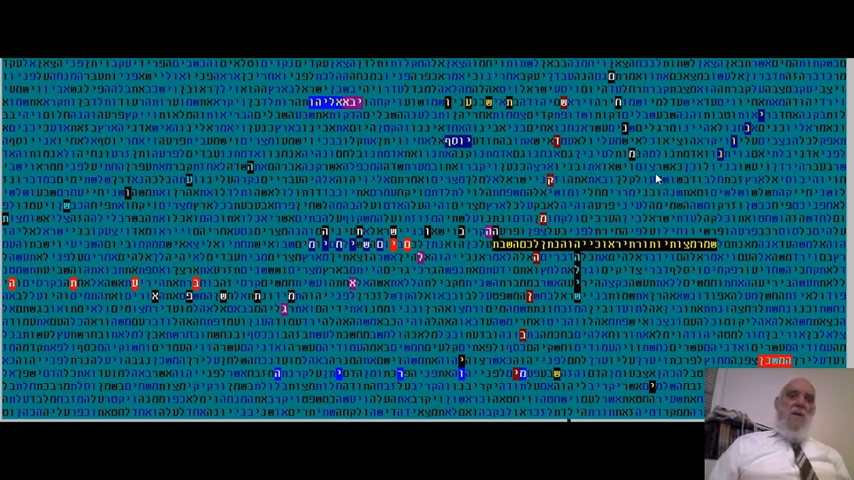
{"action": "mouse_move", "coordinate": [497, 187]}
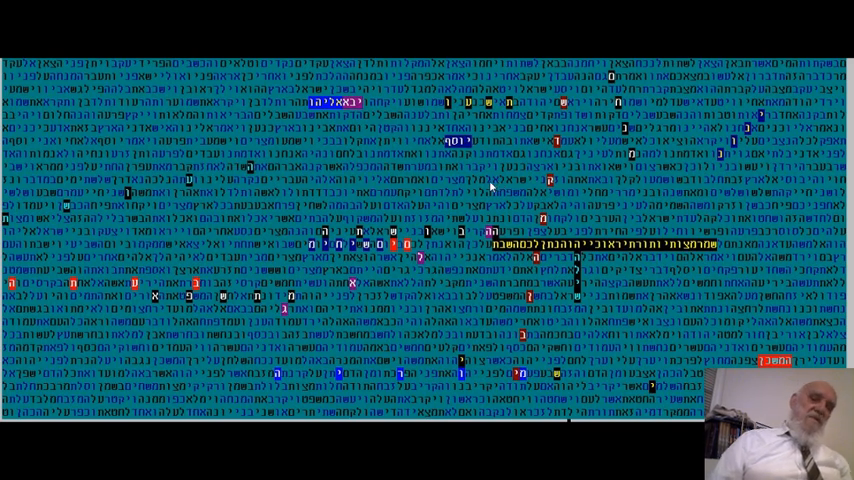